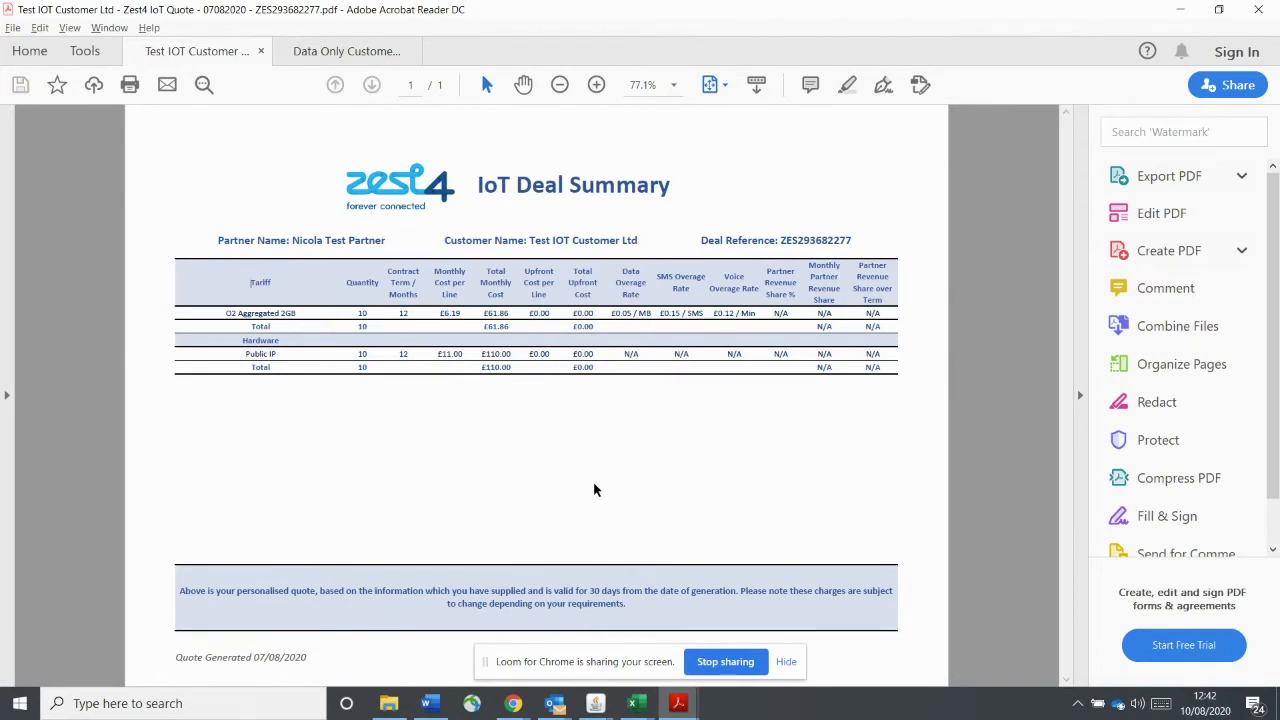
{"action": "mouse_move", "coordinate": [600, 438]}
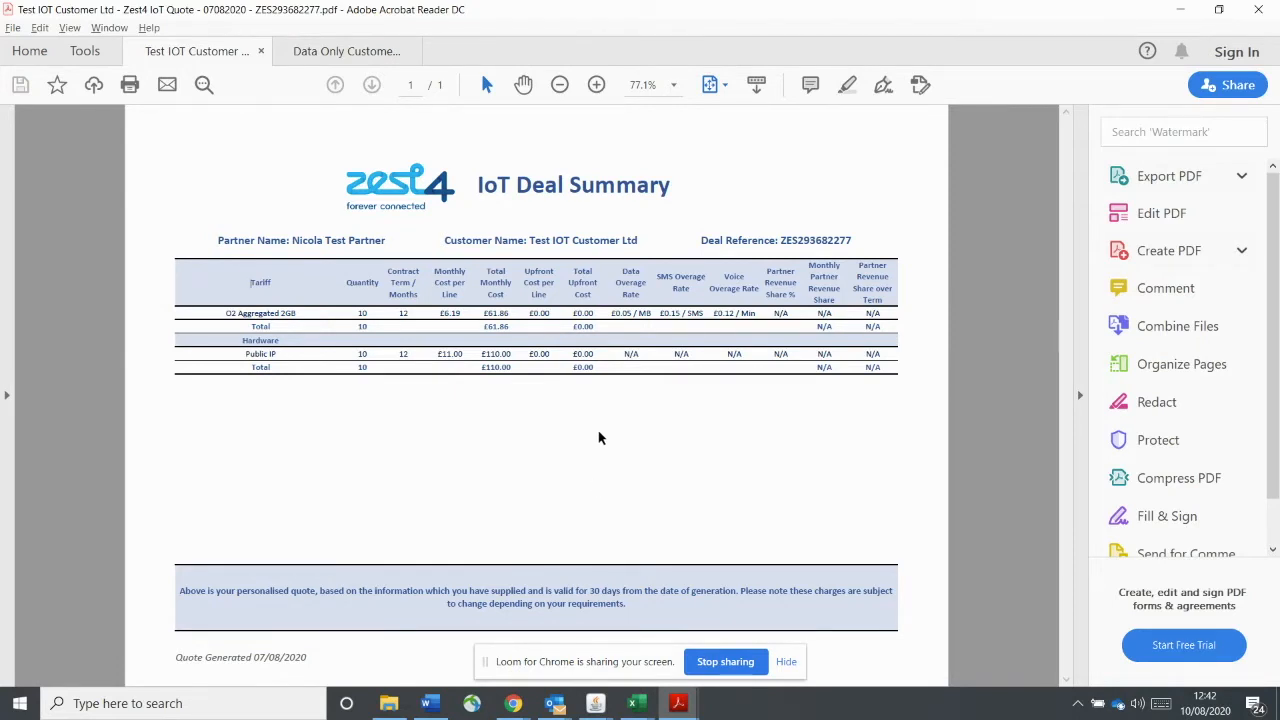
{"action": "mouse_move", "coordinate": [710, 181]}
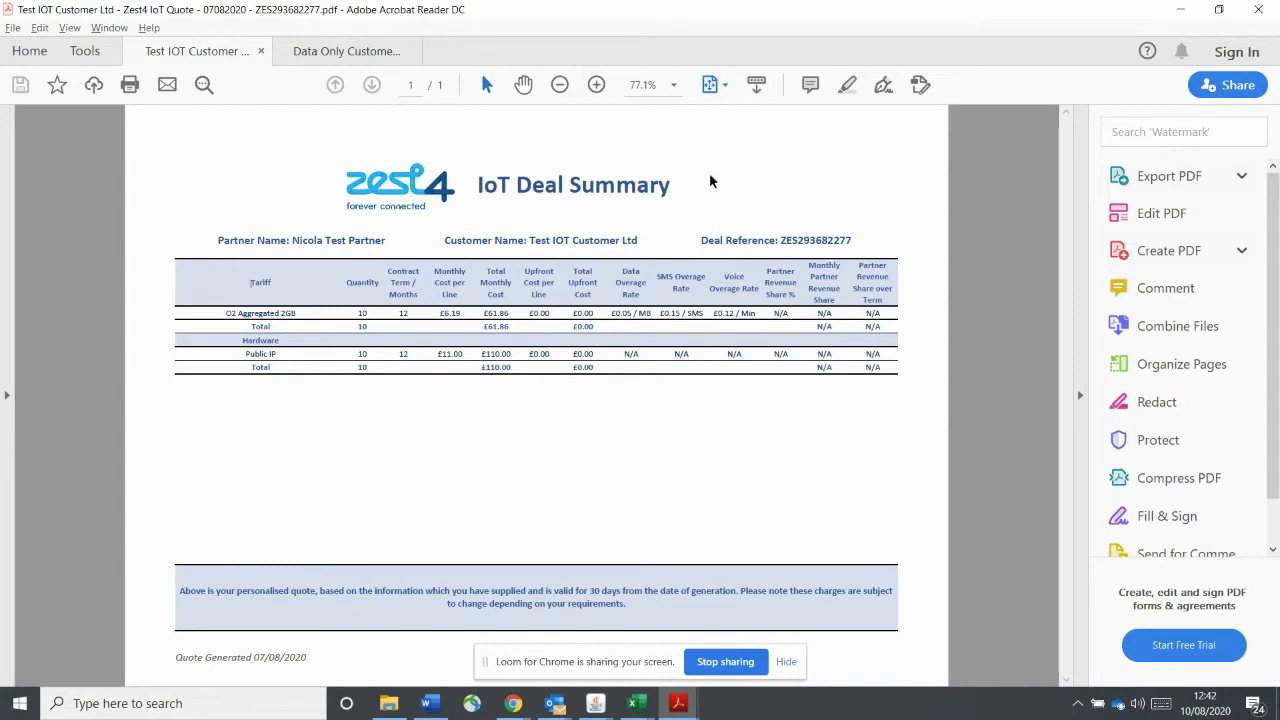
{"action": "mouse_move", "coordinate": [700, 168]}
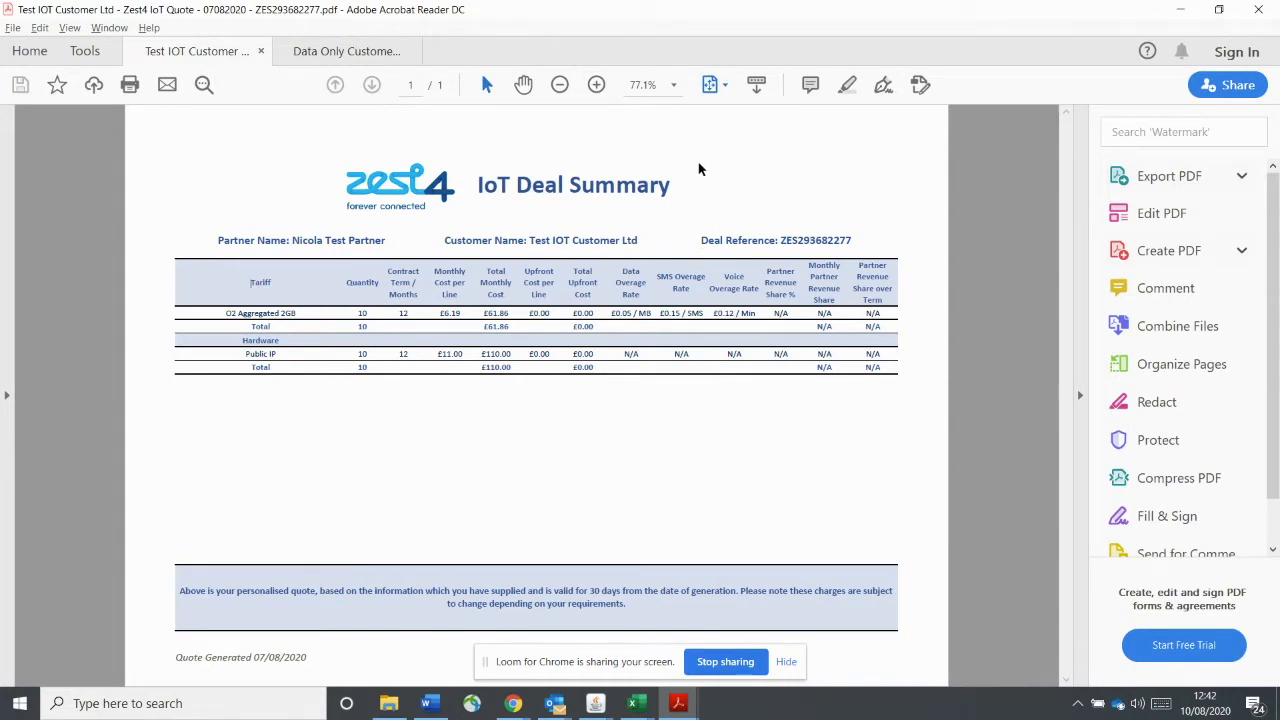
{"action": "mouse_move", "coordinate": [803, 237]}
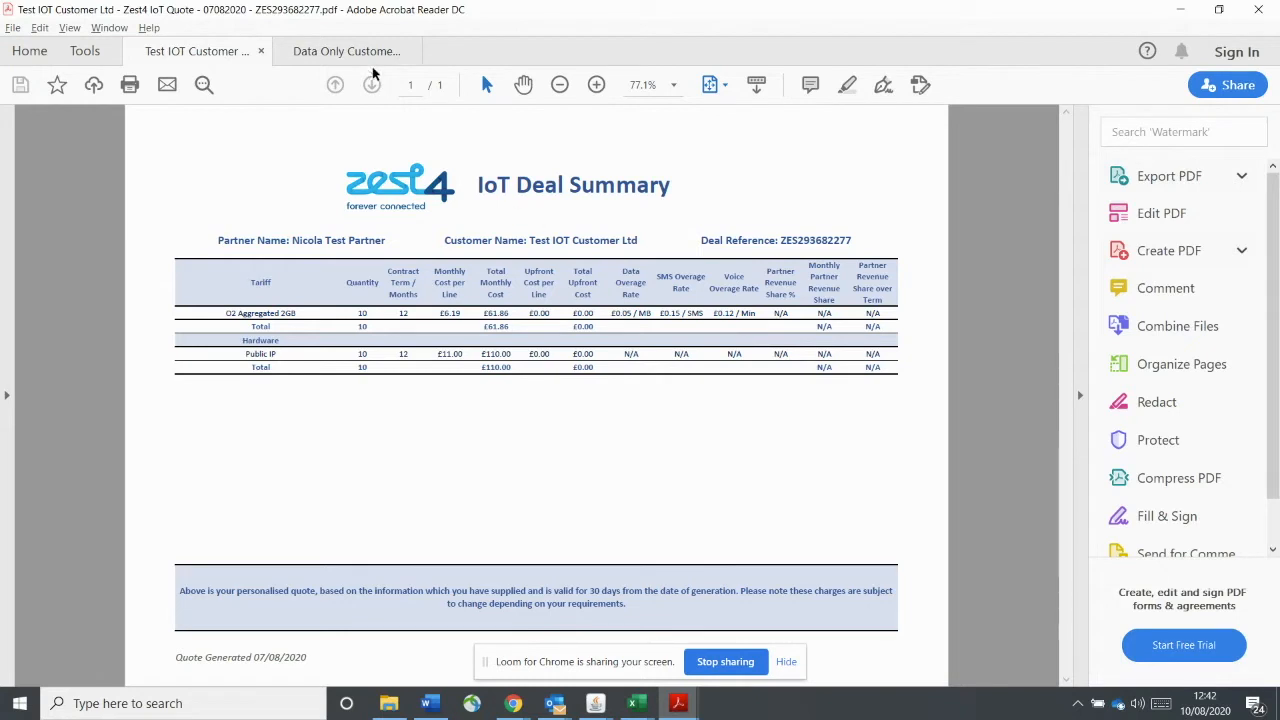
Glance at the Data Only Customer quote, then scroll the IoT form to Data Alert/Cap.
{"action": "left_click", "coordinate": [347, 51]}
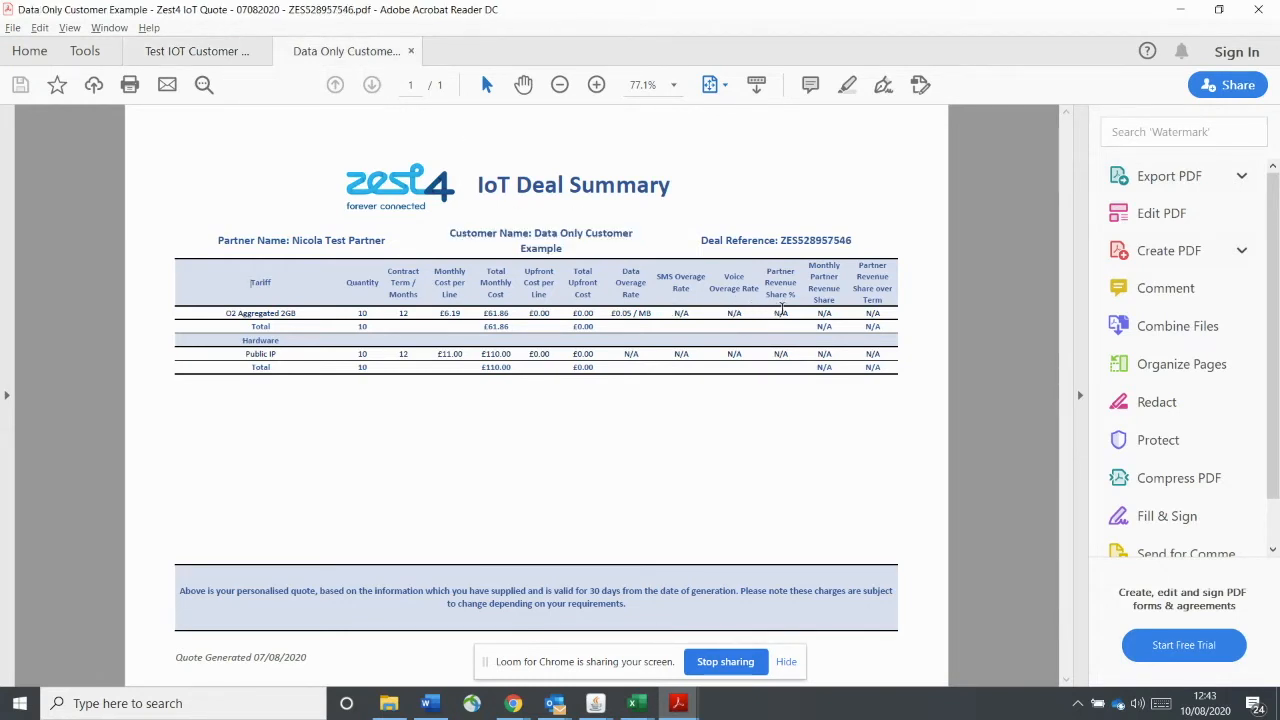
{"action": "left_click", "coordinate": [195, 51]}
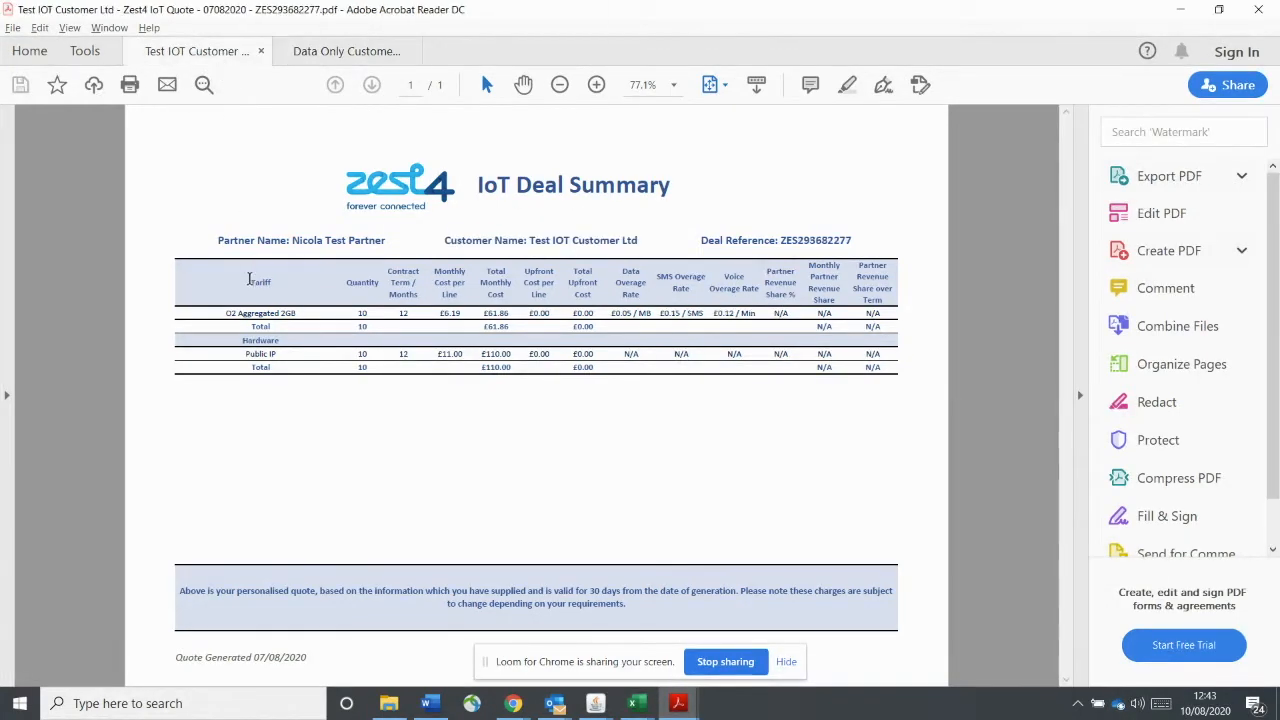
{"action": "mouse_move", "coordinate": [647, 382]}
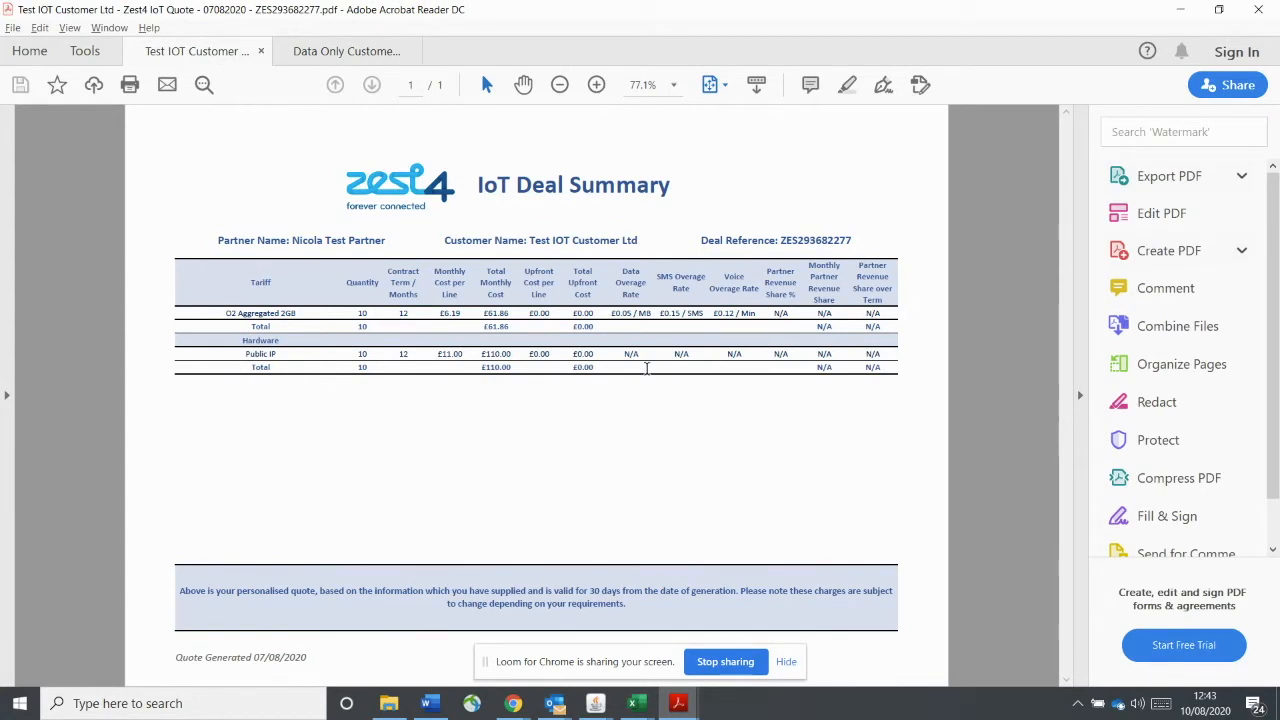
{"action": "mouse_move", "coordinate": [795, 342]}
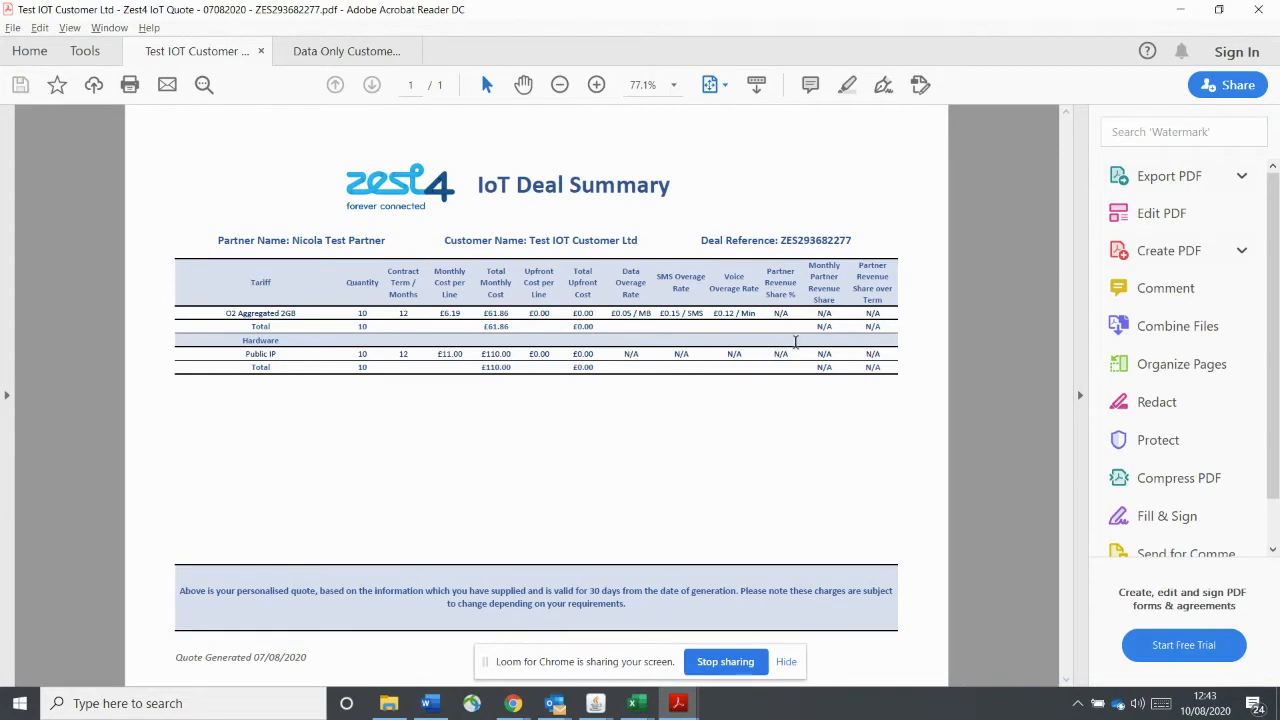
{"action": "mouse_move", "coordinate": [897, 331]}
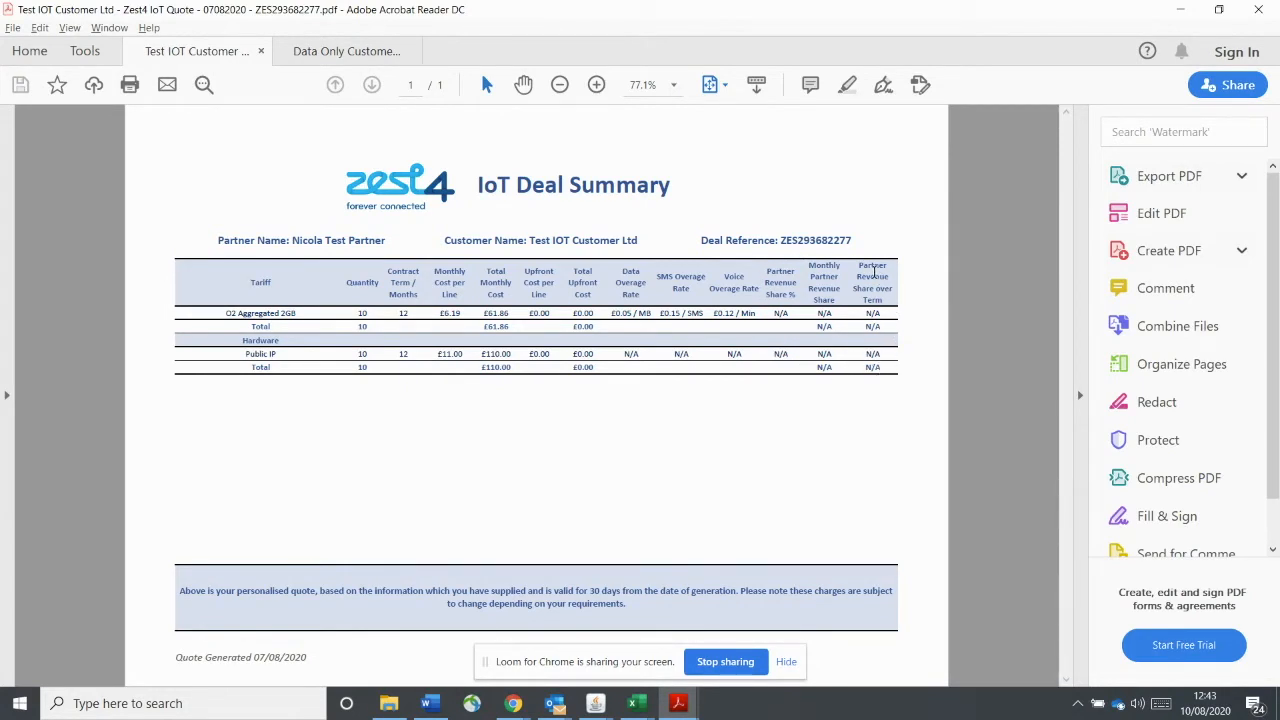
{"action": "mouse_move", "coordinate": [815, 476]}
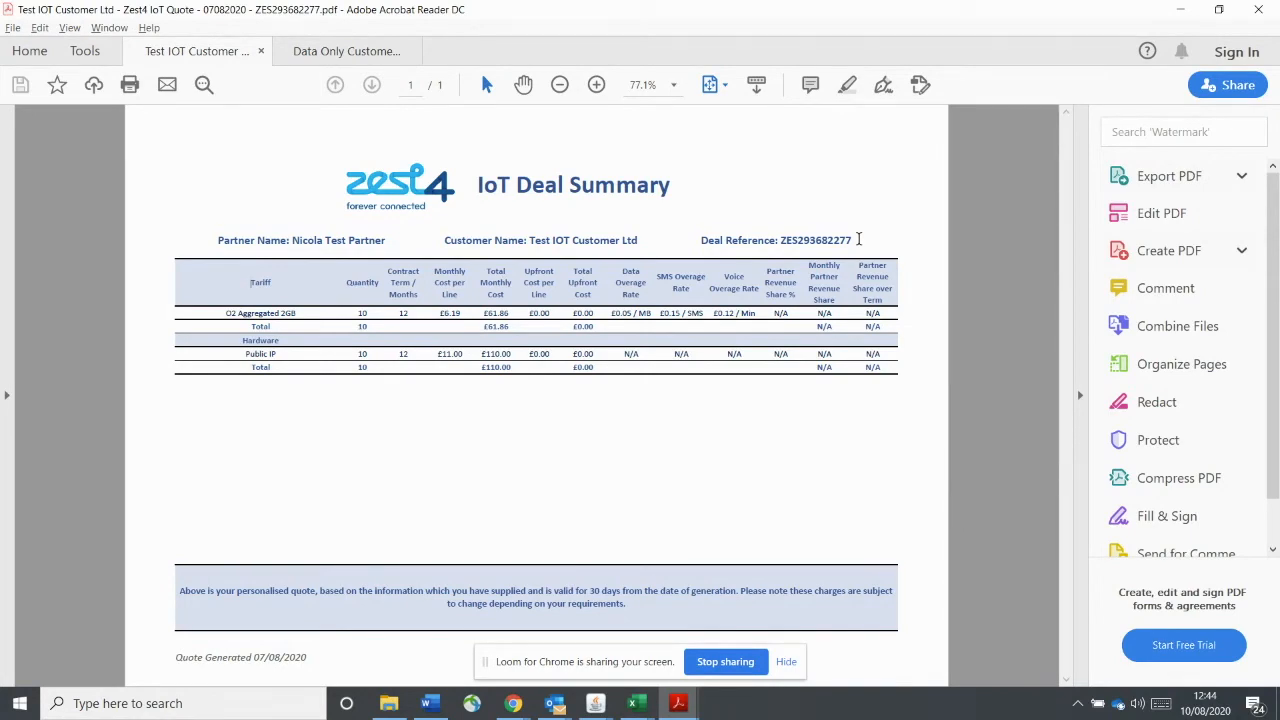
{"action": "mouse_move", "coordinate": [810, 406]}
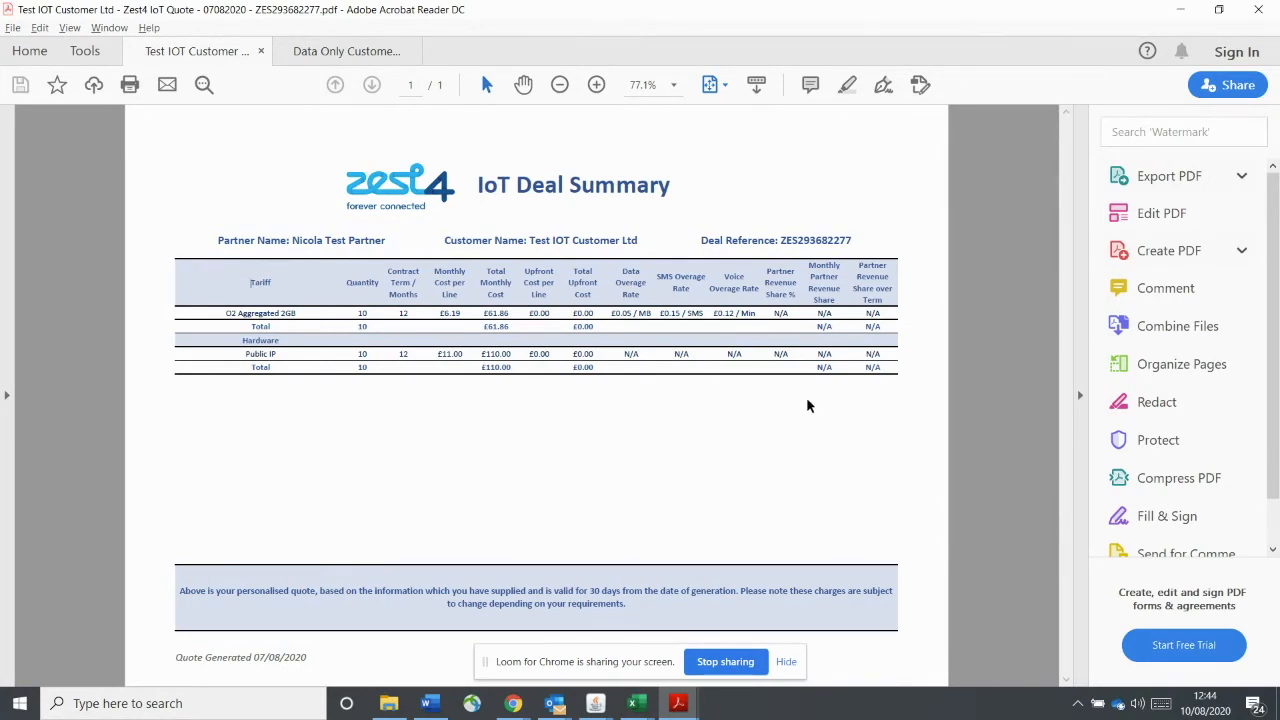
{"action": "left_click", "coordinate": [636, 703]}
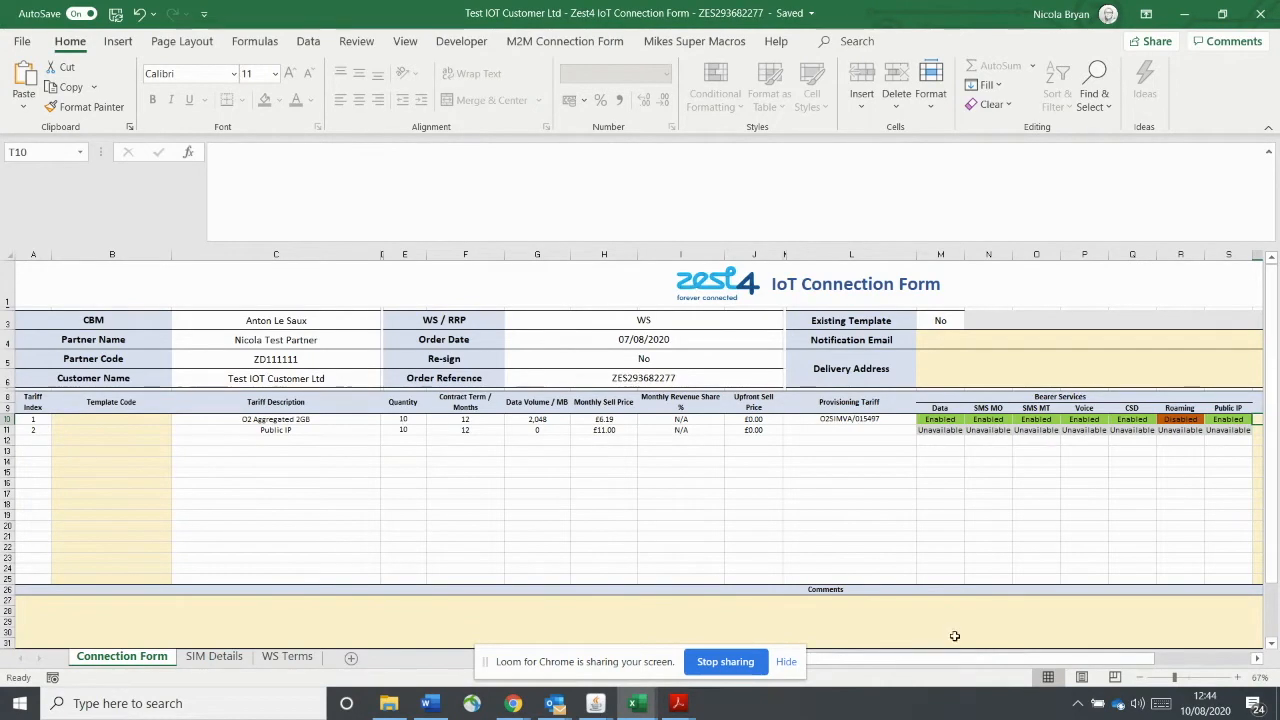
{"action": "scroll", "scroll_direction": "right", "scroll_amount": 3}
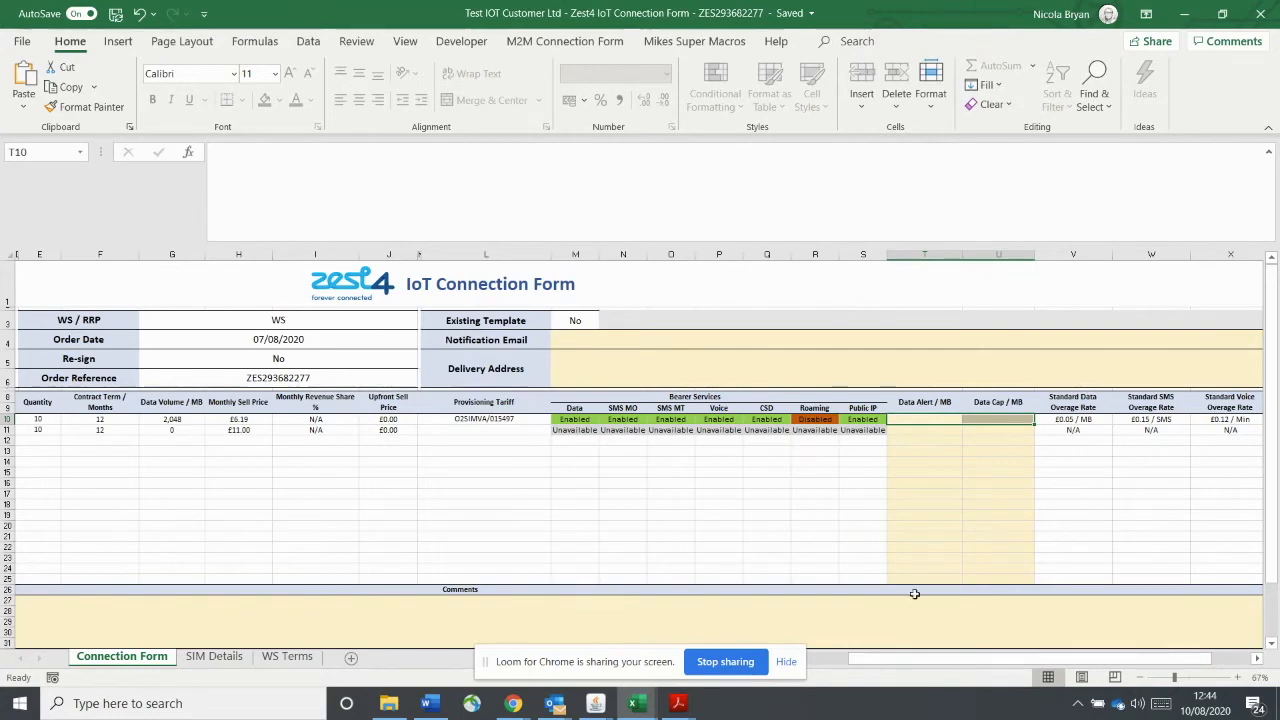
{"action": "scroll", "scroll_direction": "right", "scroll_amount": 3}
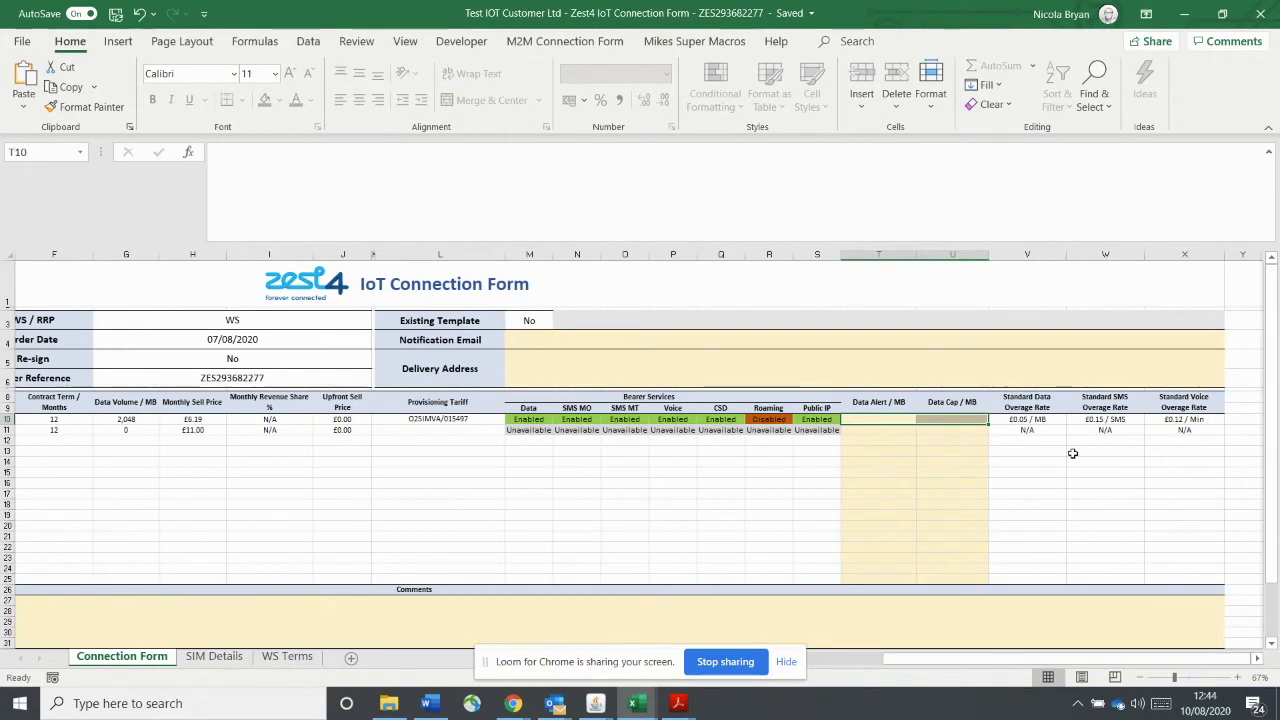
{"action": "mouse_move", "coordinate": [1170, 420]}
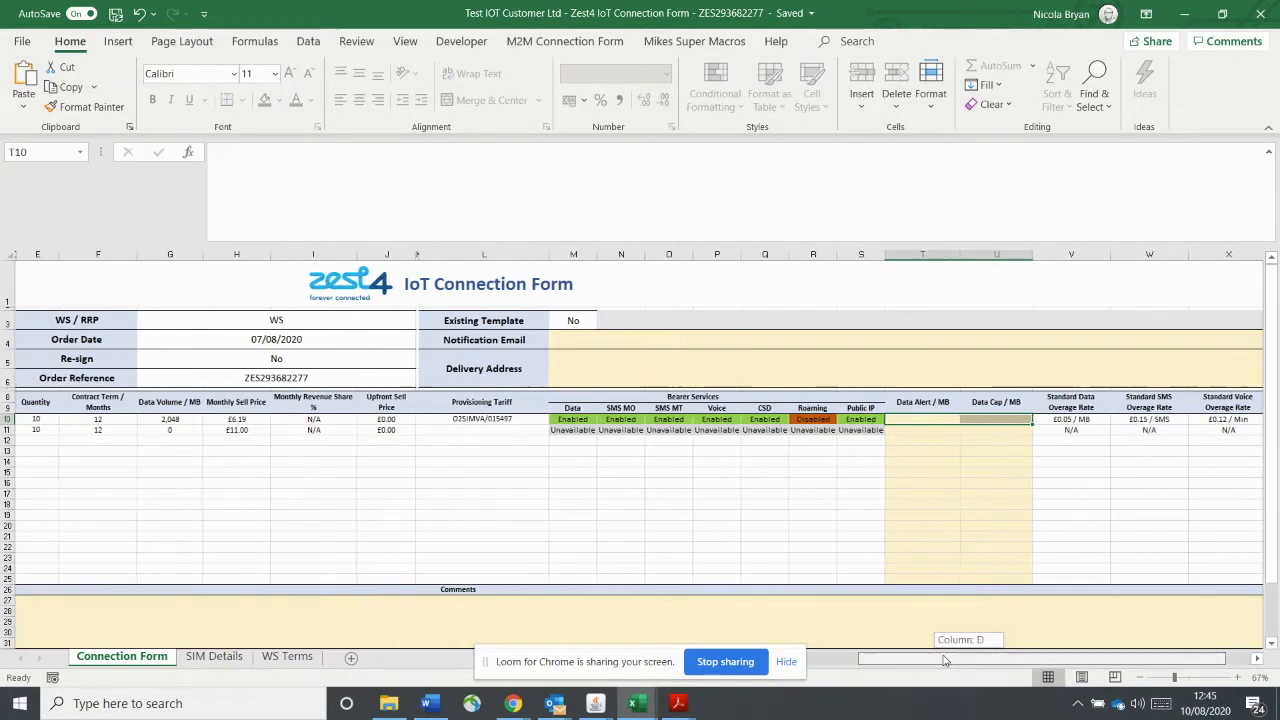
{"action": "scroll", "scroll_direction": "right", "scroll_amount": 3}
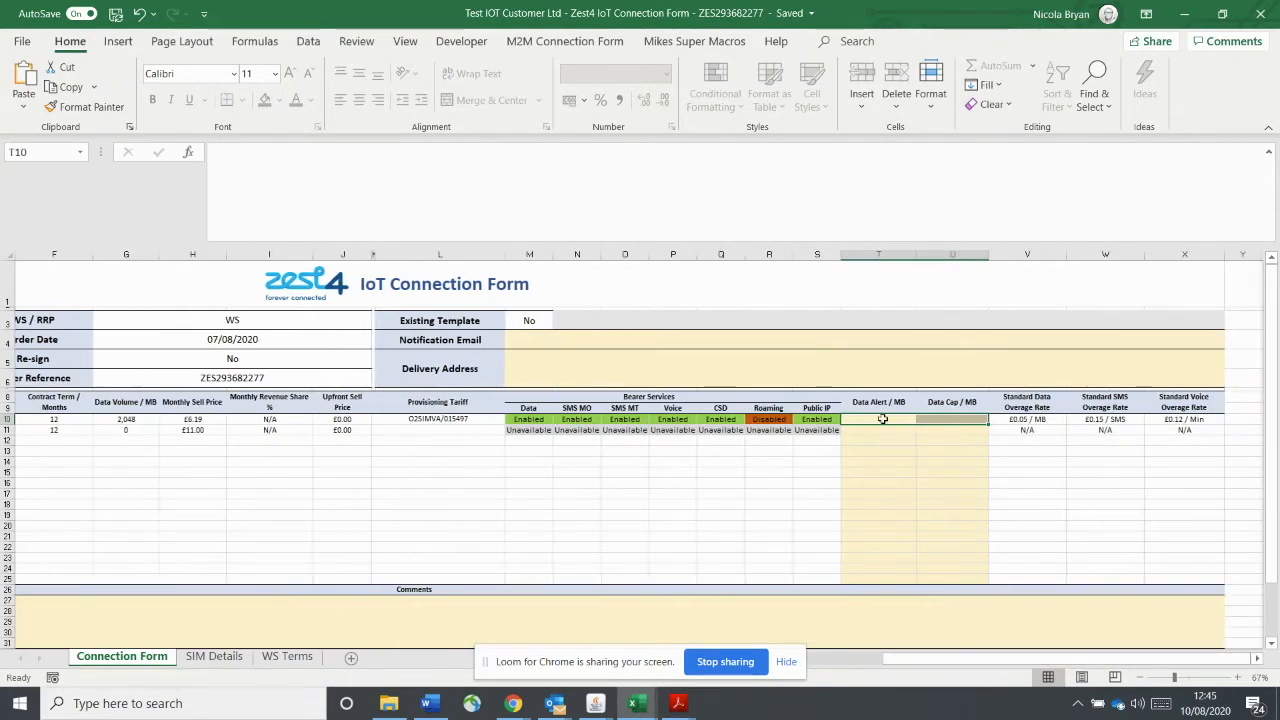
{"action": "type", "text": "1024"}
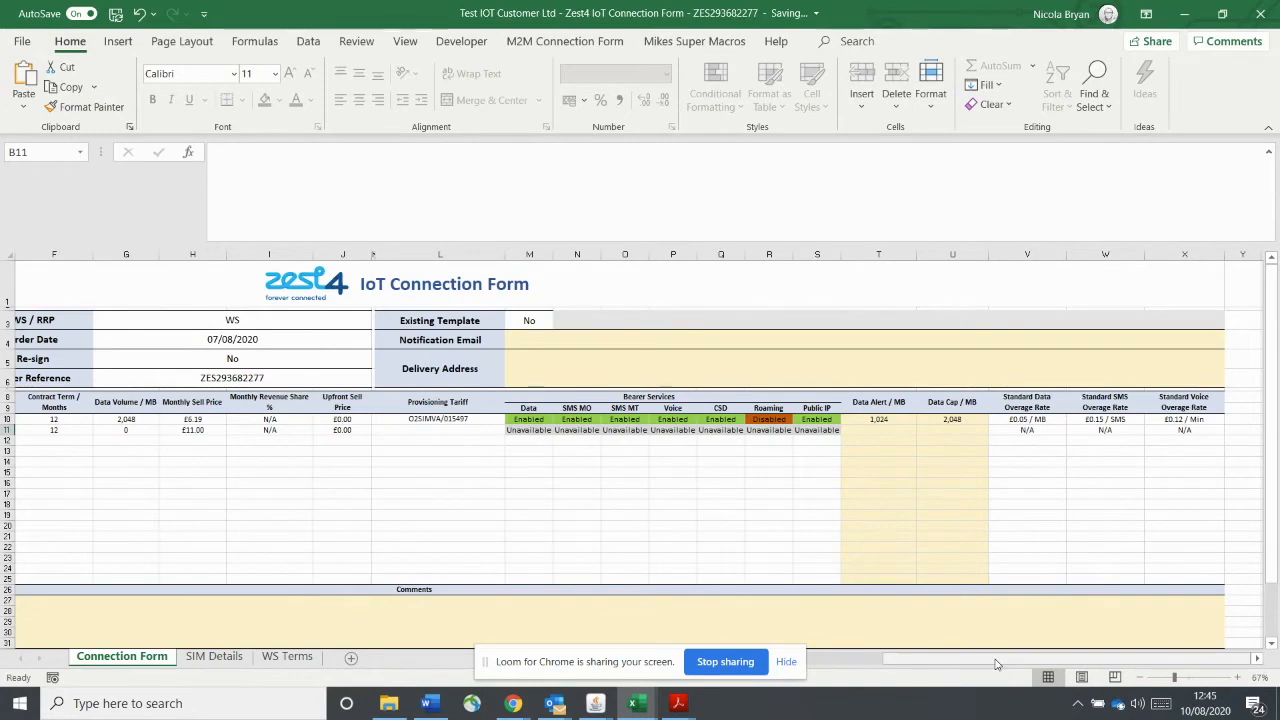
{"action": "left_click", "coordinate": [598, 339]}
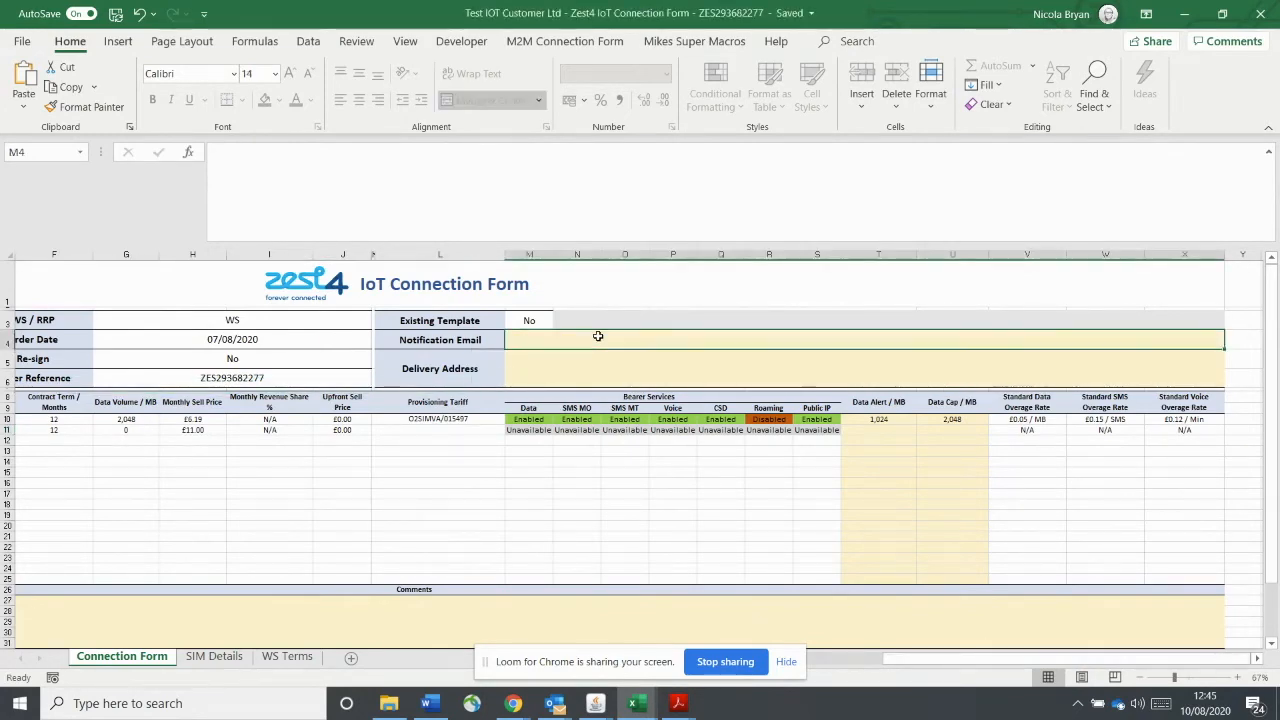
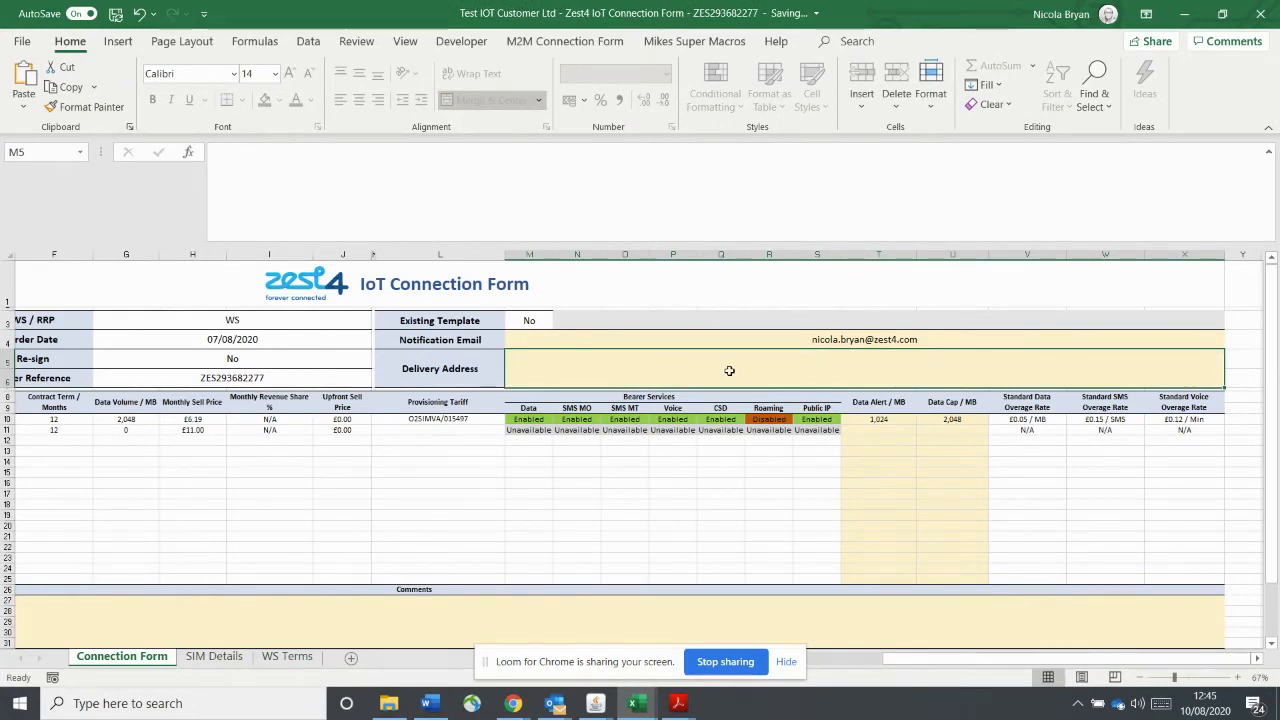
Add delivery address 'Test Street, Test Town, M1 8TT' and open the SIM Details sheet.
{"action": "type", "text": "Test Stre"}
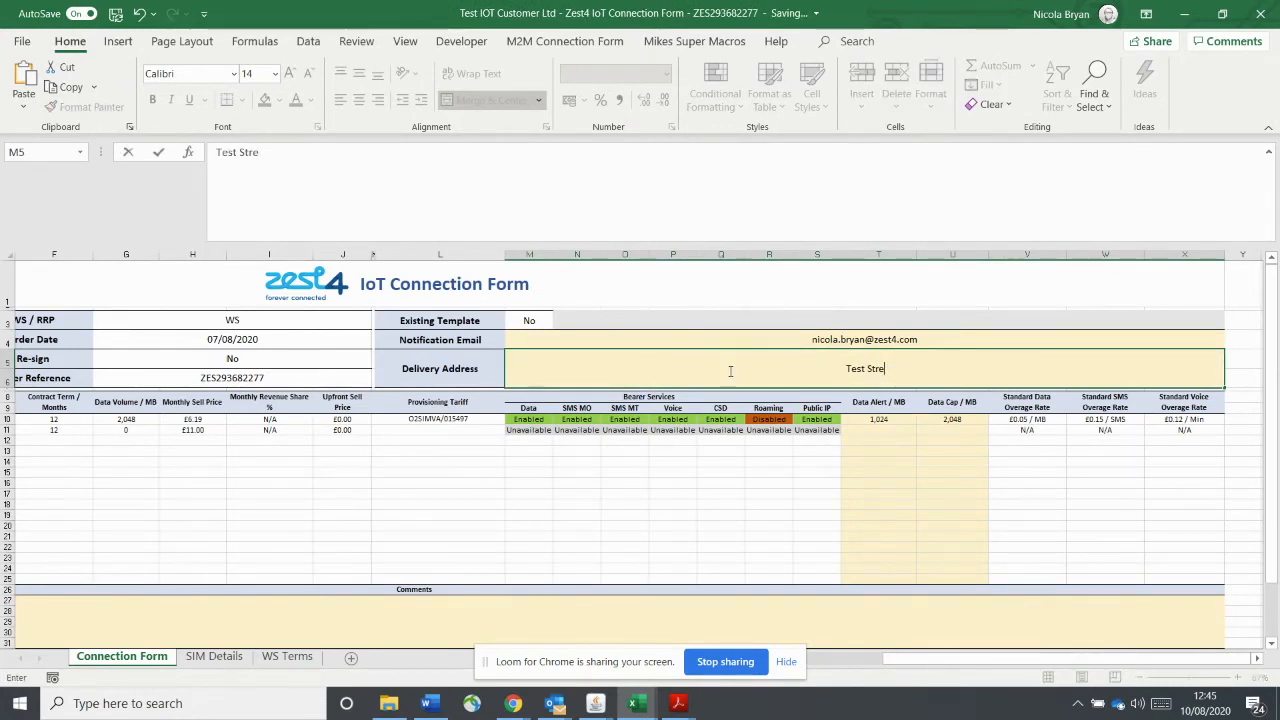
{"action": "type", "text": "Test Street, Test Town, M1 8TT"}
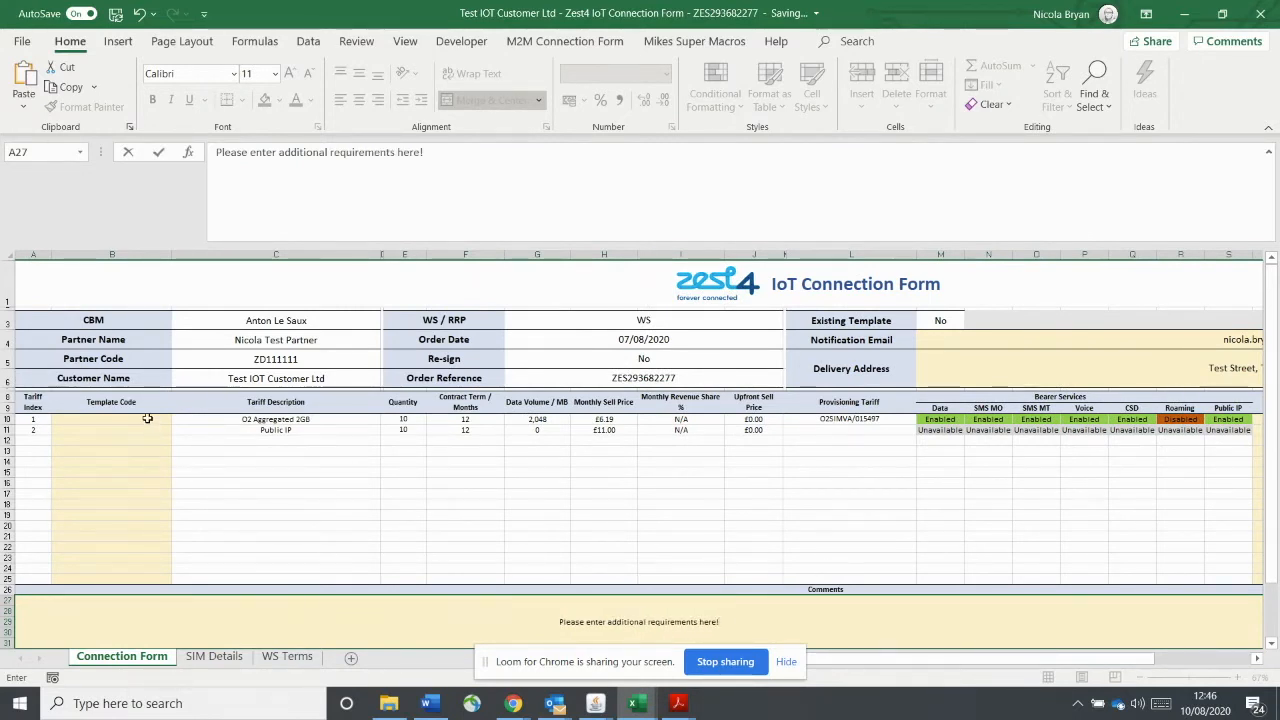
{"action": "mouse_move", "coordinate": [112, 447]}
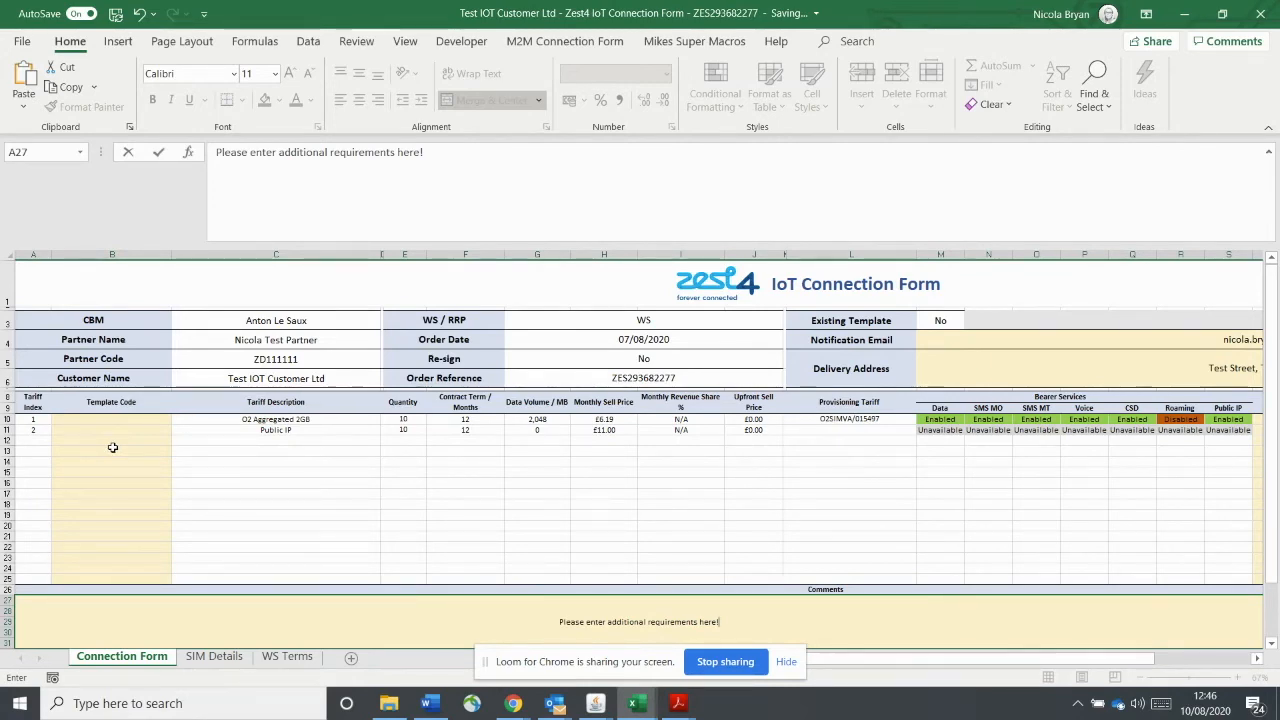
{"action": "left_click", "coordinate": [213, 656]}
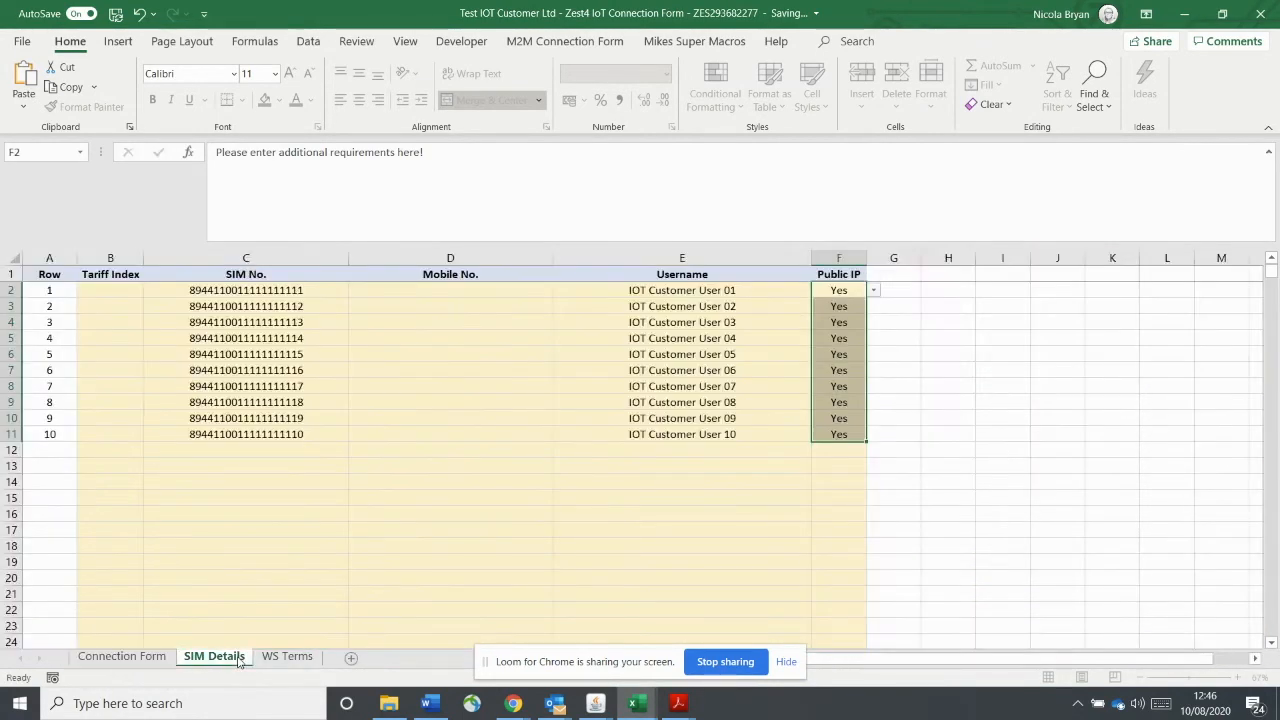
{"action": "left_click", "coordinate": [838, 290]}
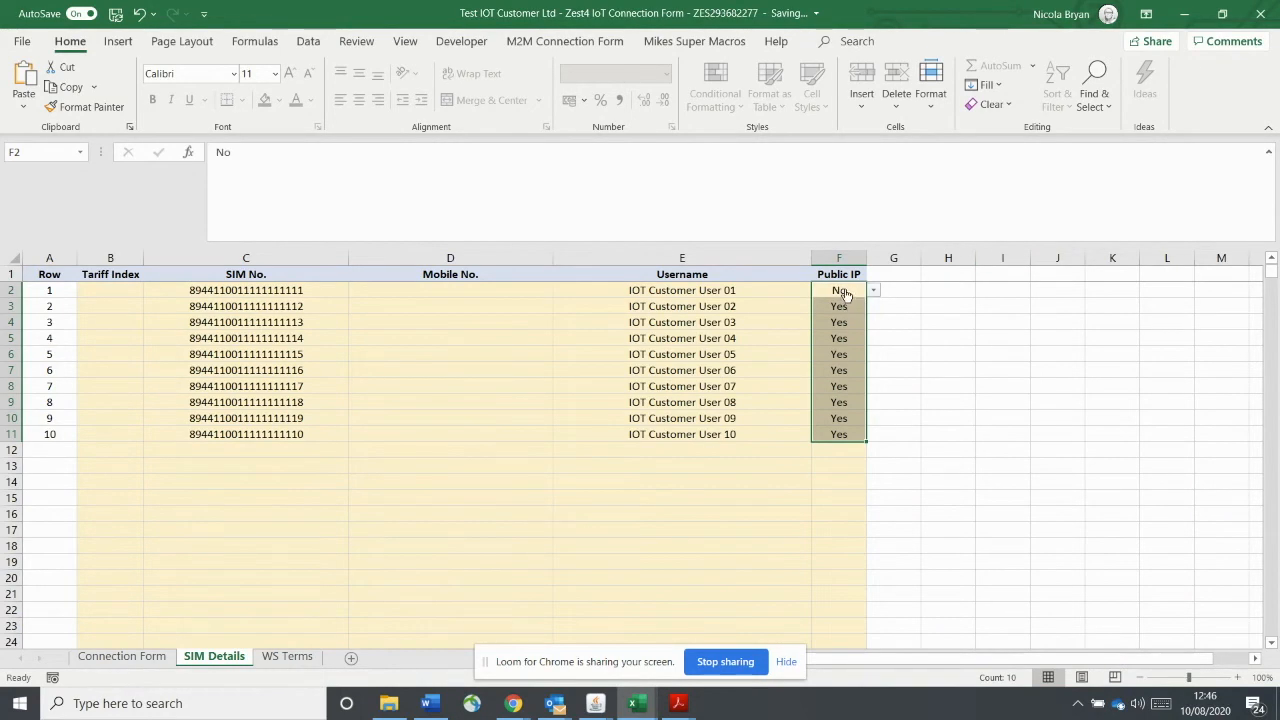
{"action": "left_click", "coordinate": [838, 290]}
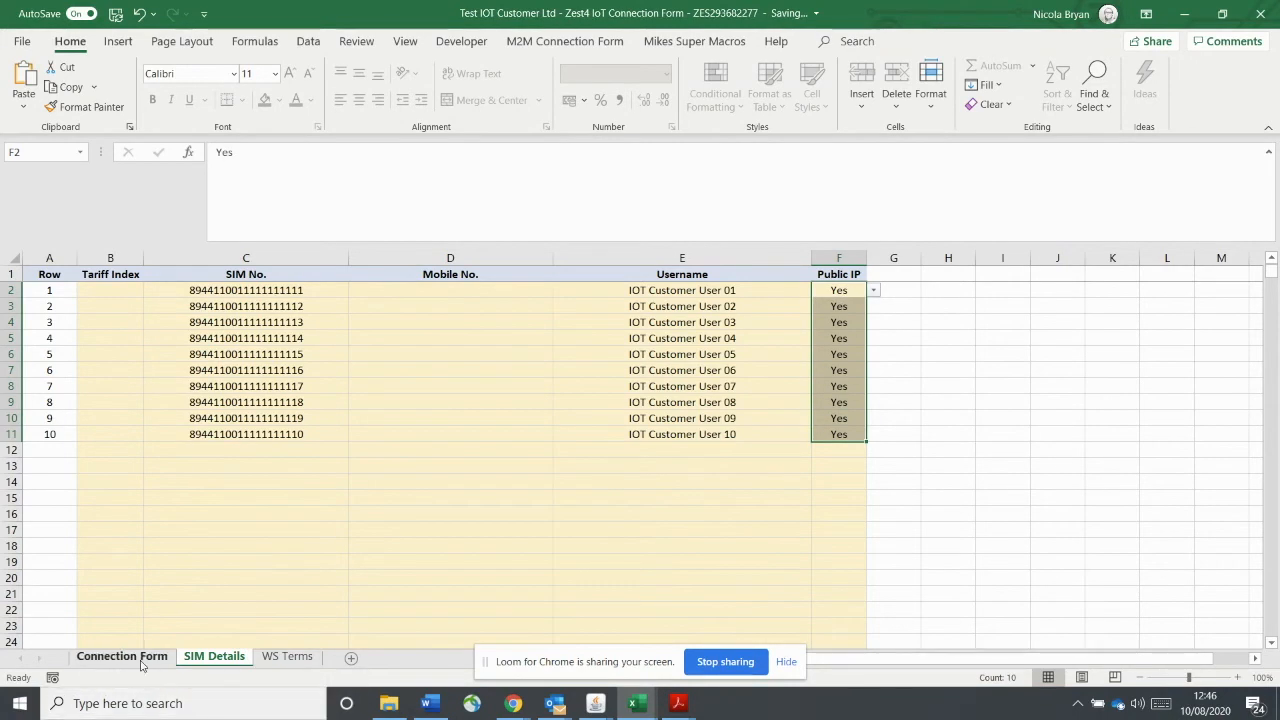
{"action": "left_click", "coordinate": [121, 656]}
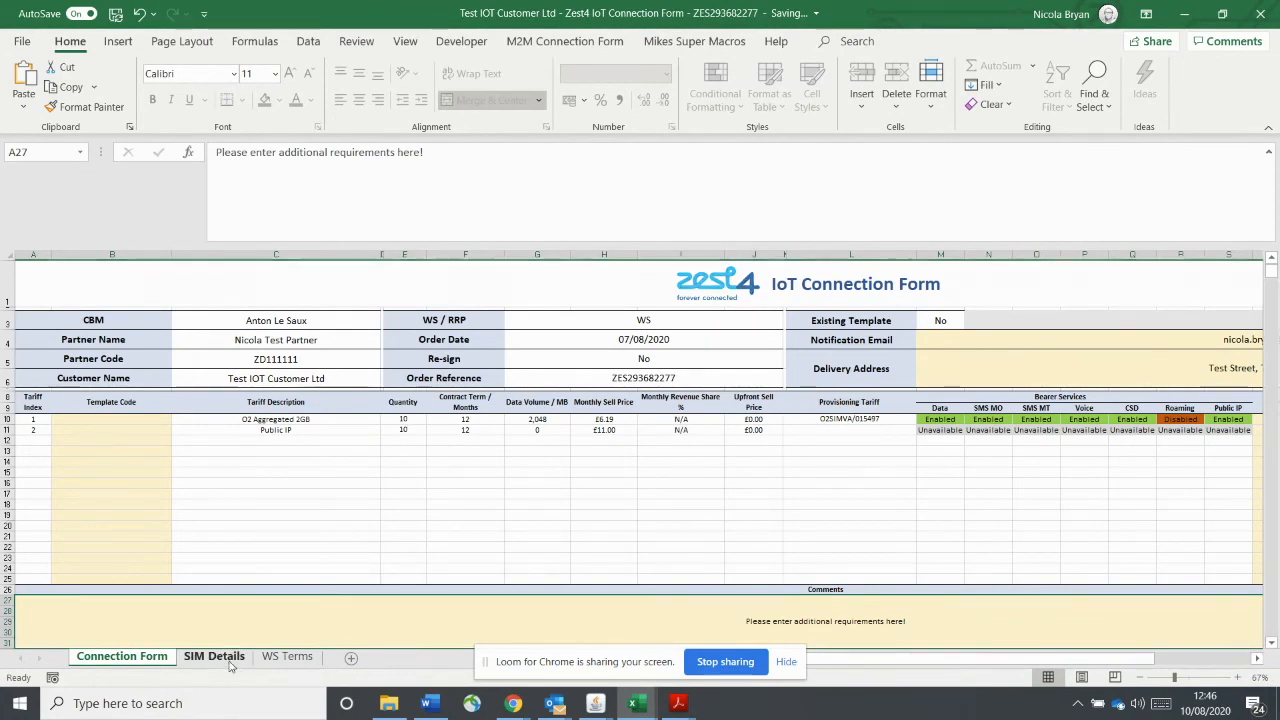
{"action": "left_click", "coordinate": [213, 656]}
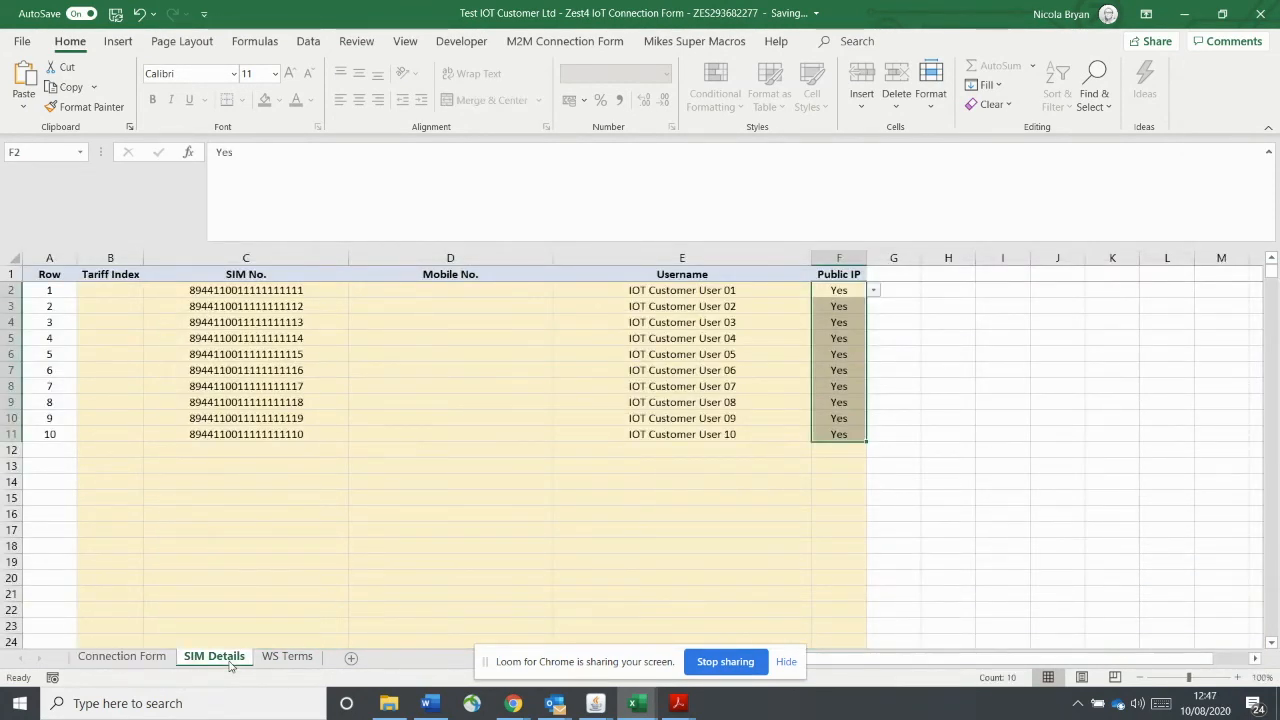
Revisit the Connection Form sheet, then bring up the 'With Mob Nos completed' SIM Details.
{"action": "left_click", "coordinate": [287, 656]}
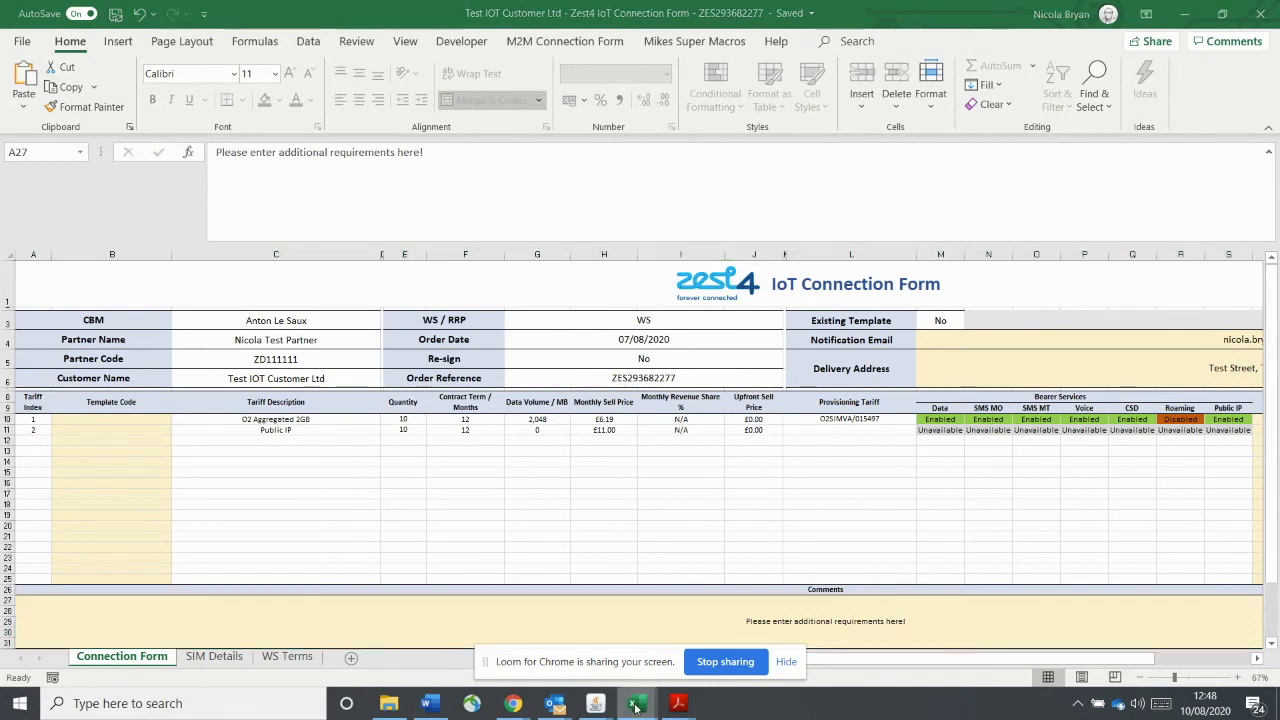
{"action": "left_click", "coordinate": [213, 656]}
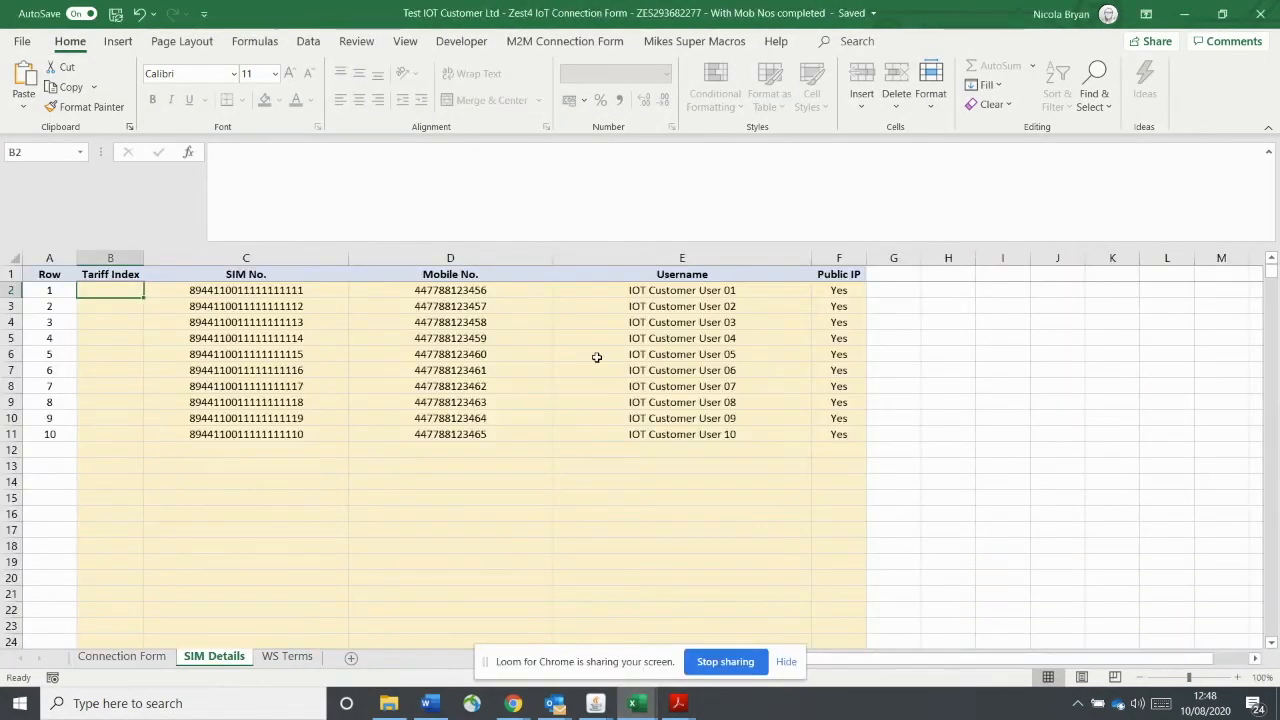
{"action": "mouse_move", "coordinate": [392, 418]}
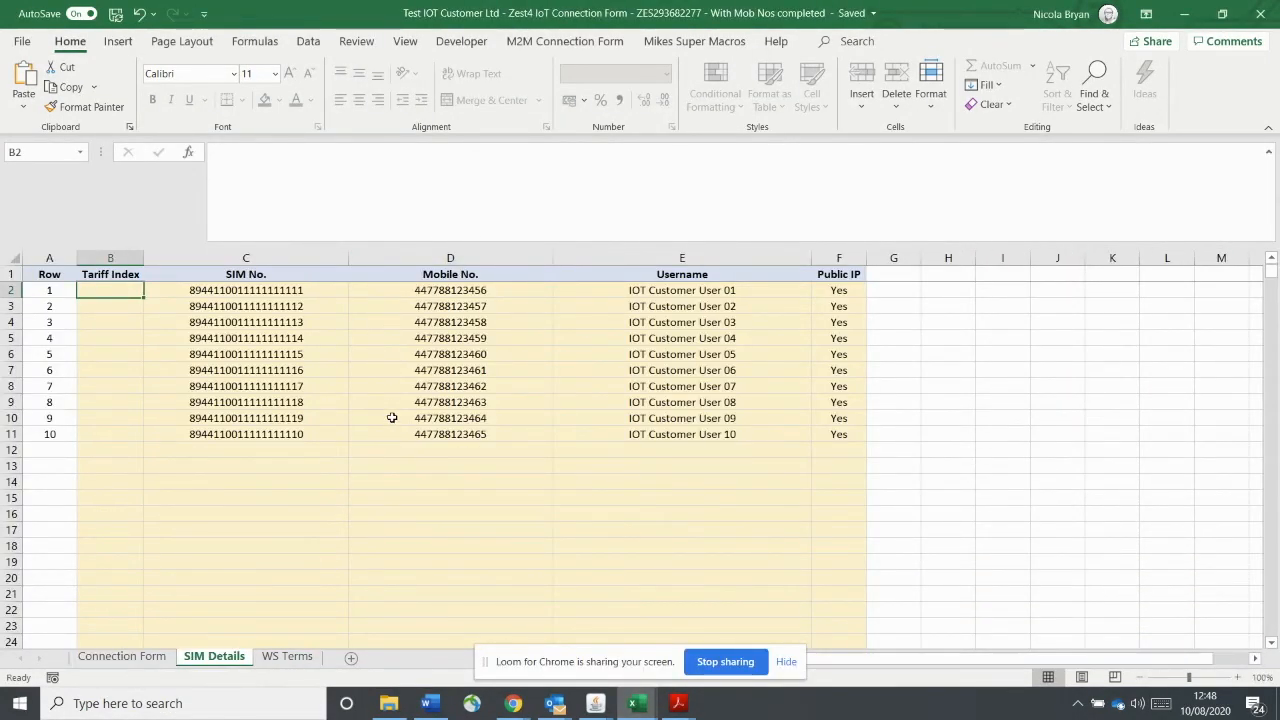
{"action": "mouse_move", "coordinate": [537, 453]}
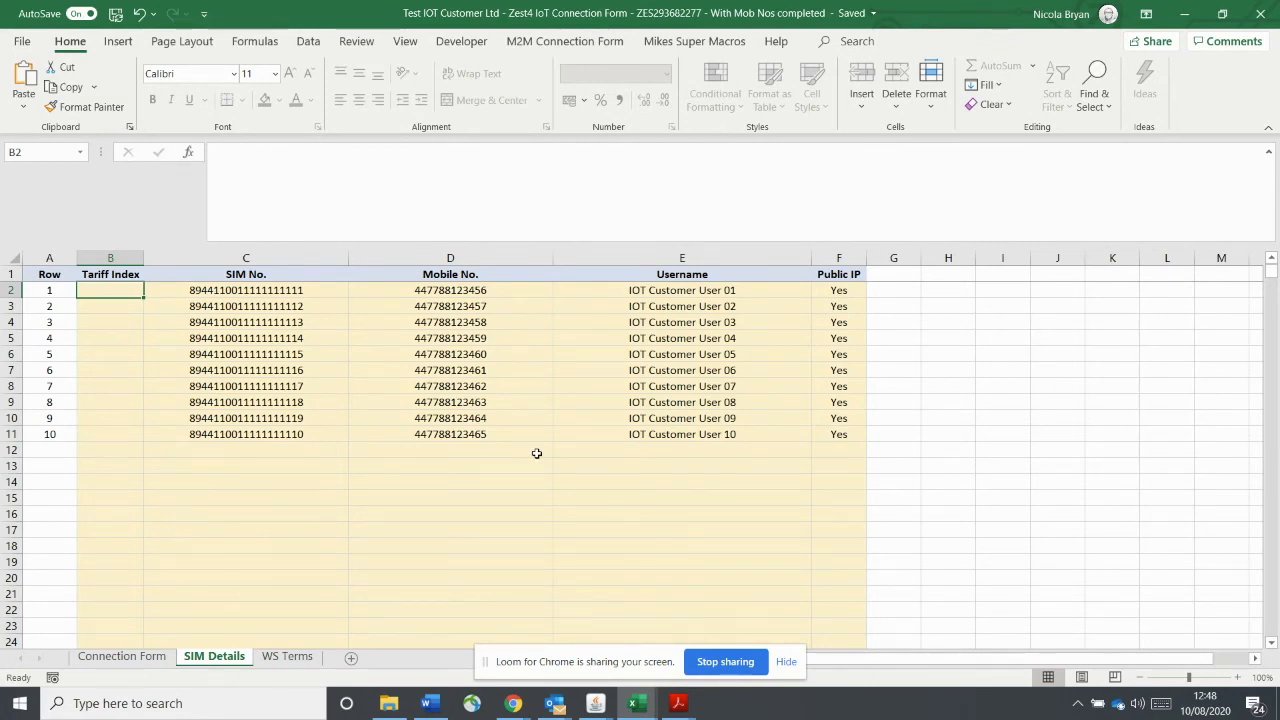